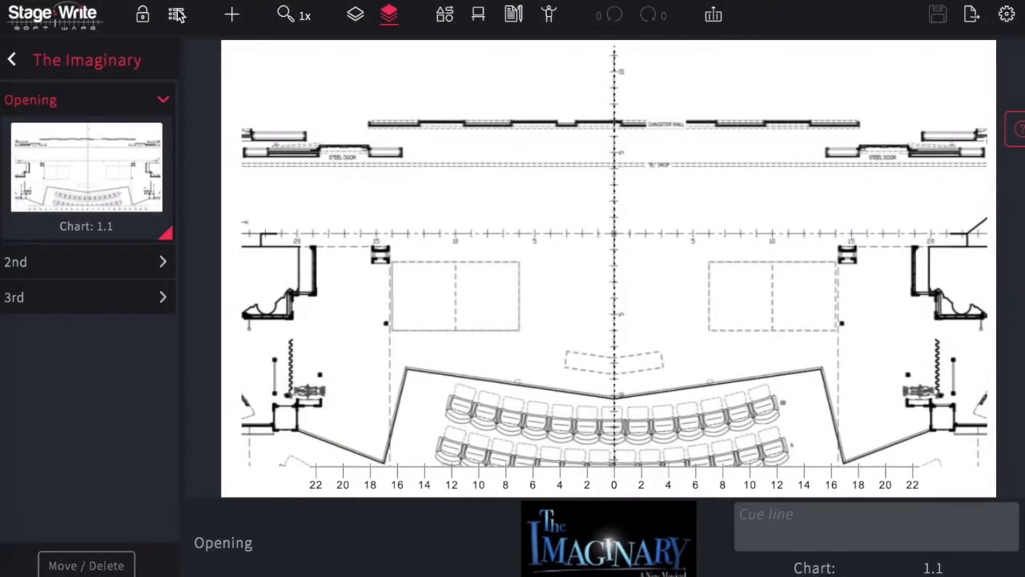
Step: Switch to the Script-only view, which shows The Imaginary has no script imported
left_click(178, 16)
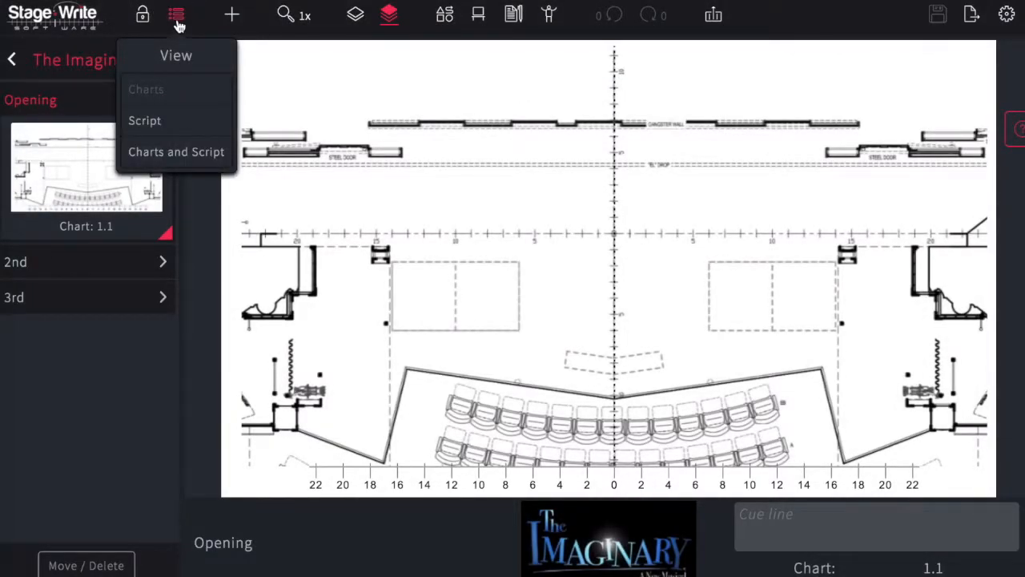
left_click(145, 120)
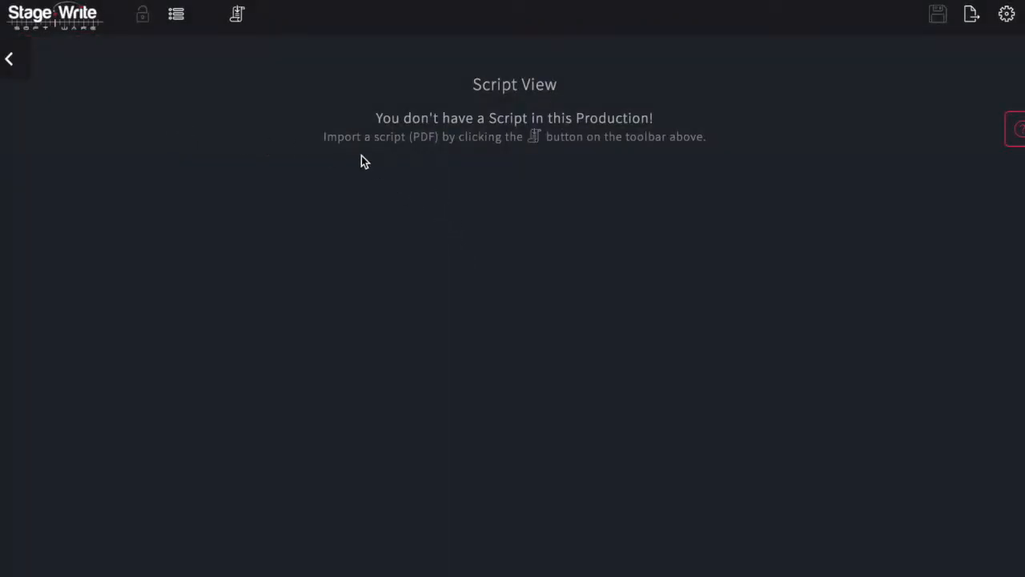
Step: Import The Imaginary reading script PDF from the Desktop as a new script
left_click(238, 14)
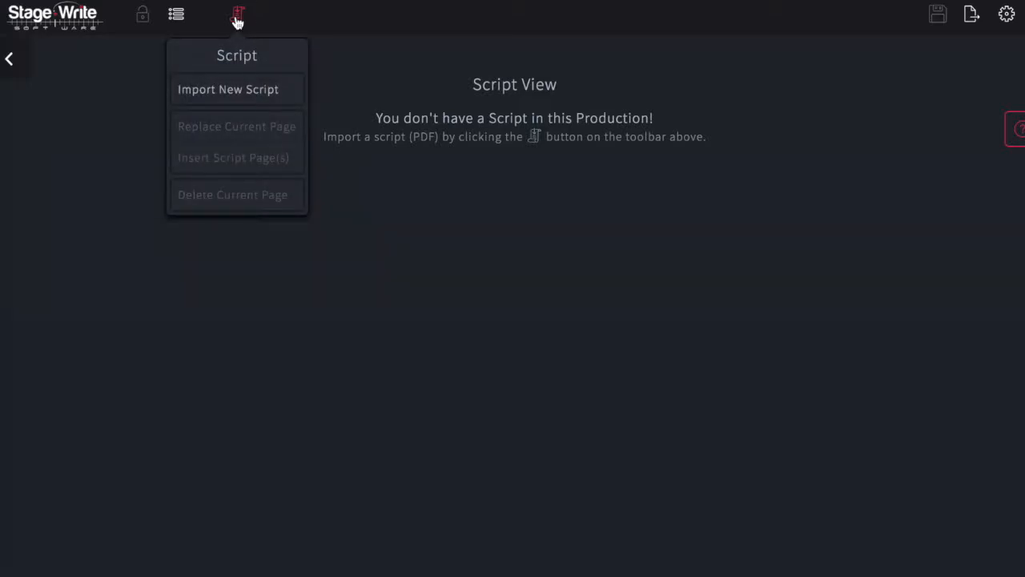
left_click(228, 89)
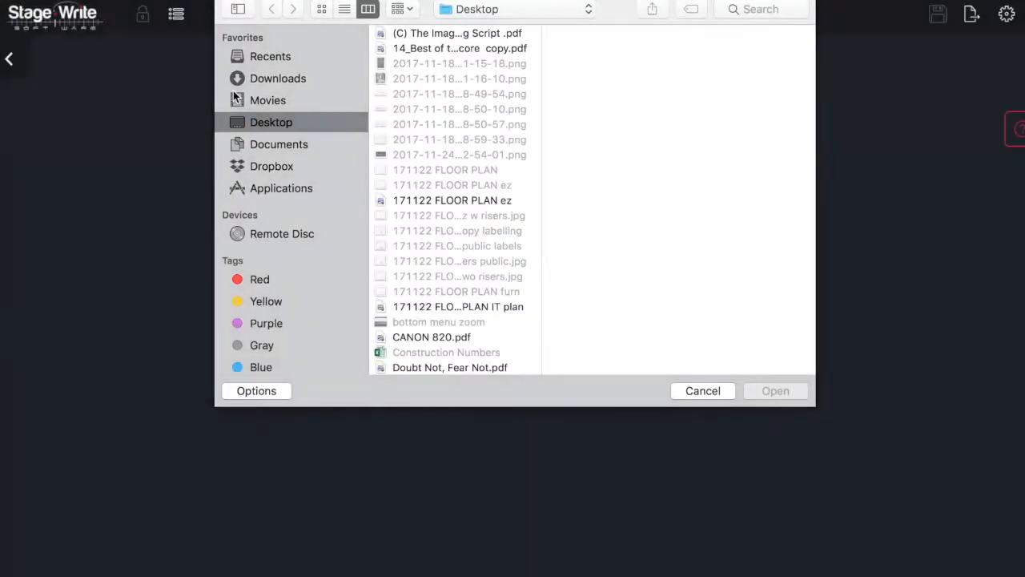
left_click(457, 33)
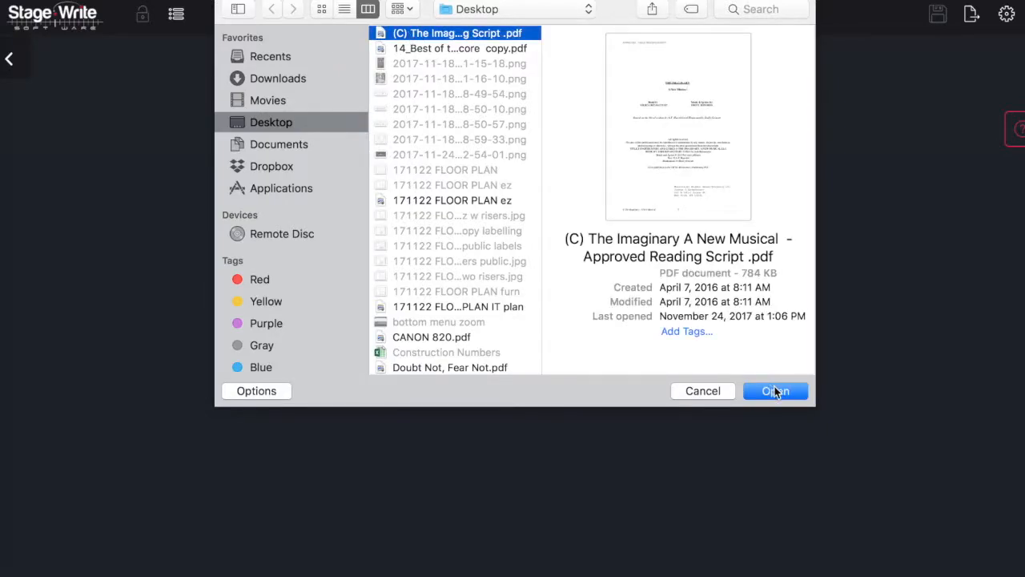
left_click(775, 391)
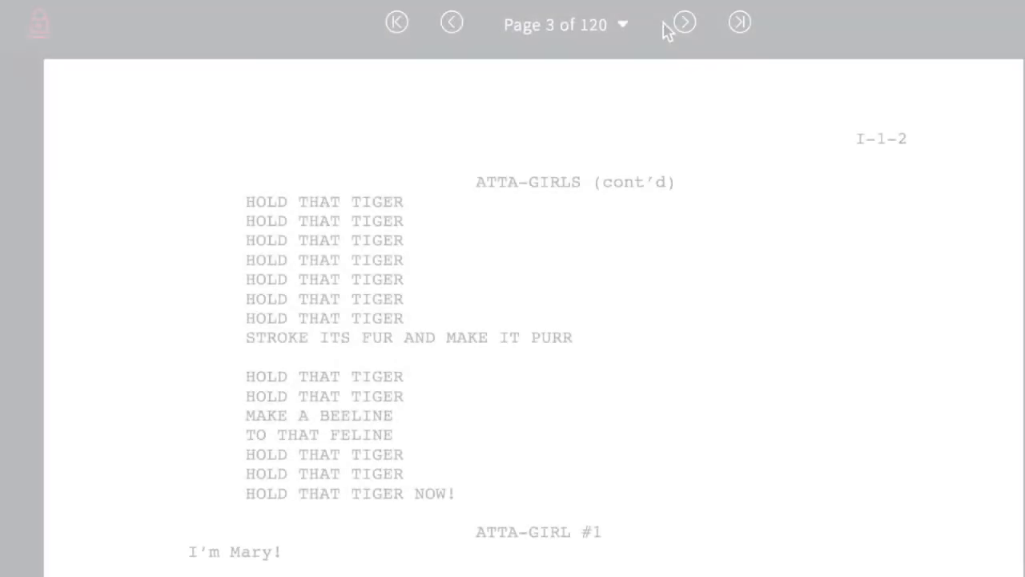
Step: Step forward and back through script pages, then jump to the last page, 120
left_click(683, 22)
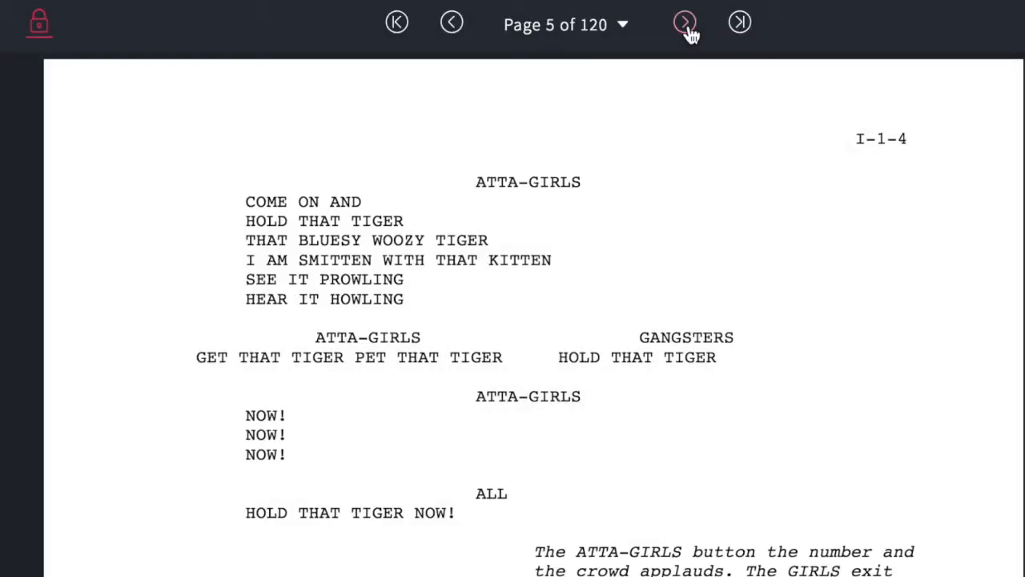
left_click(684, 23)
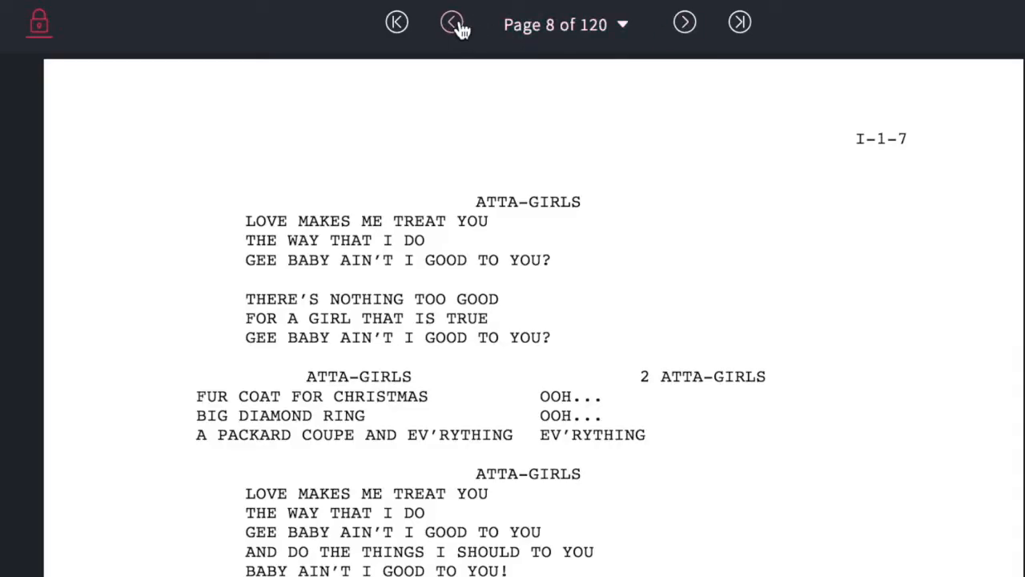
left_click(451, 22)
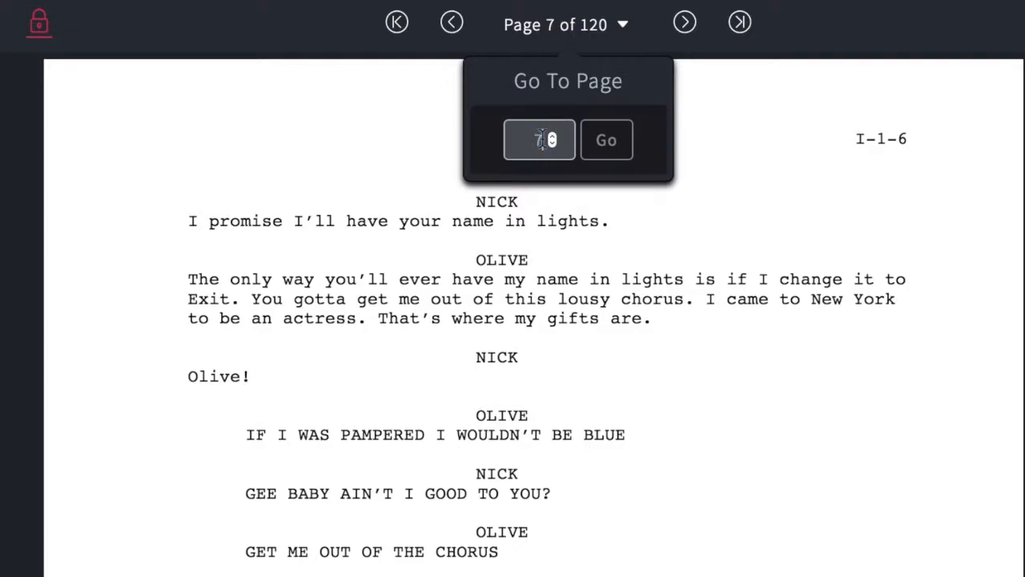
left_click(605, 139)
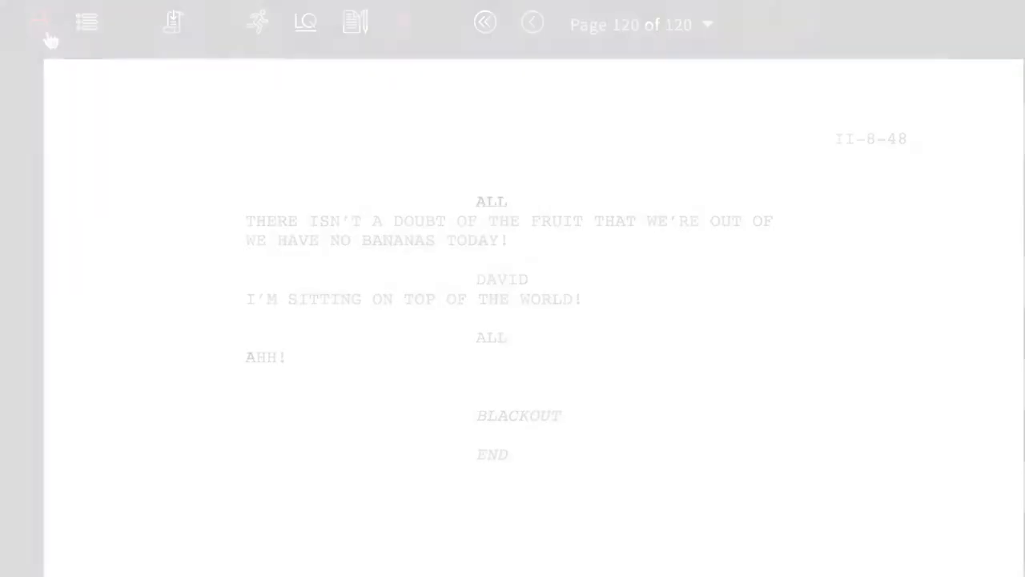
Step: Show Charts and Script; link Chart 1.1 to the top passage and another chart to Musical Shift
left_click(143, 38)
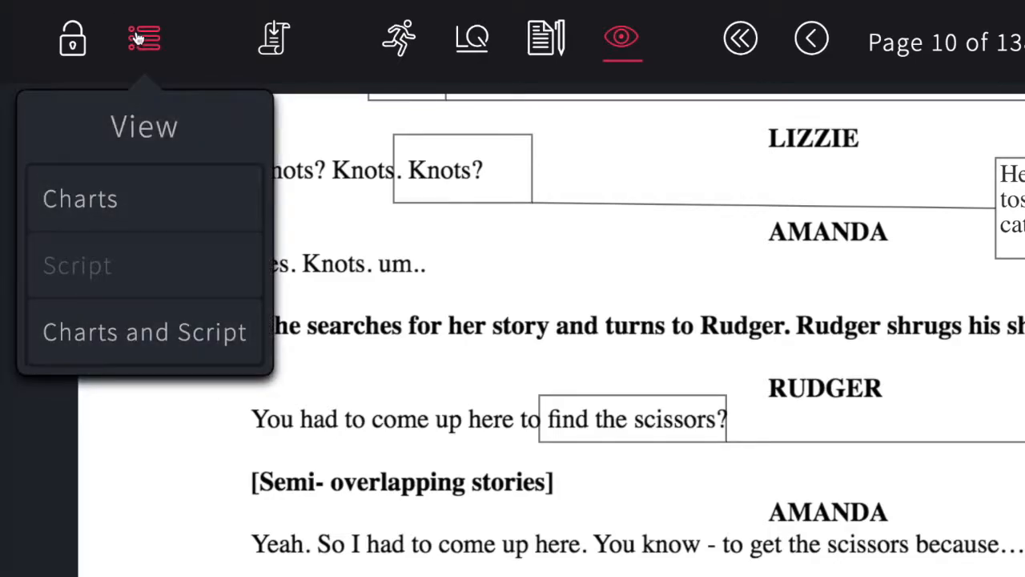
mouse_move(106, 268)
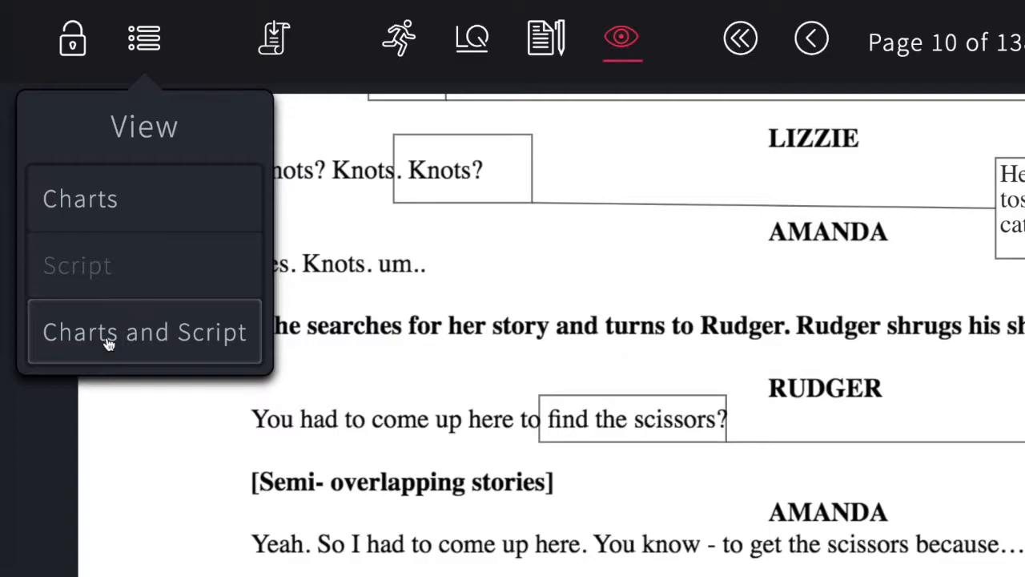
left_click(144, 331)
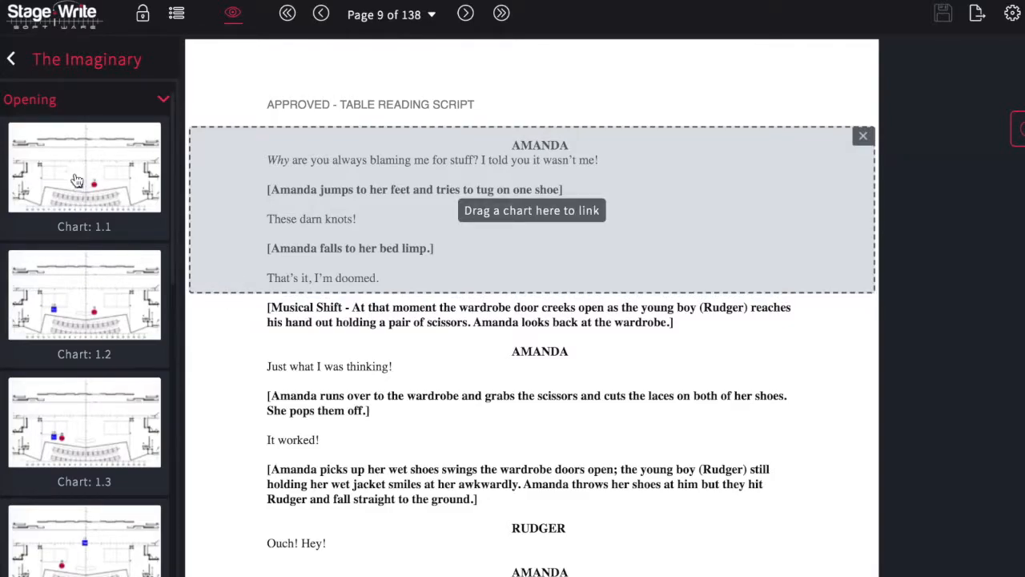
left_click_drag(85, 167, 531, 210)
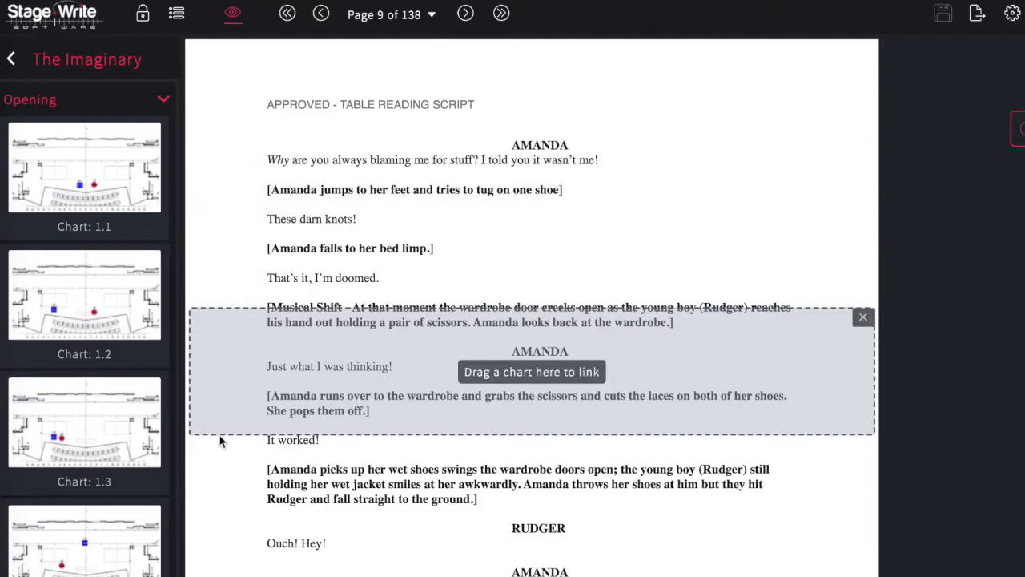
left_click_drag(84, 294, 416, 361)
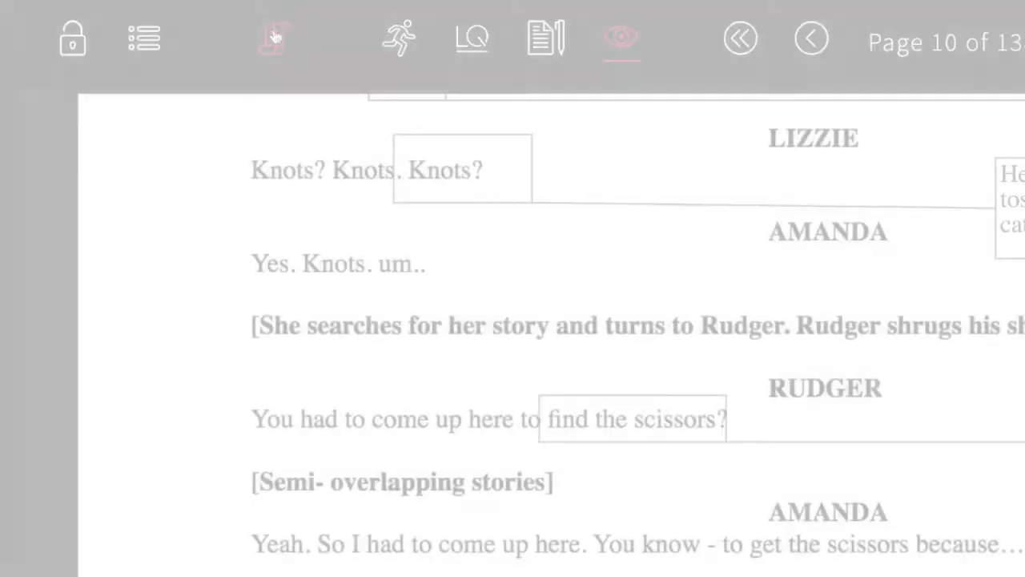
left_click(274, 39)
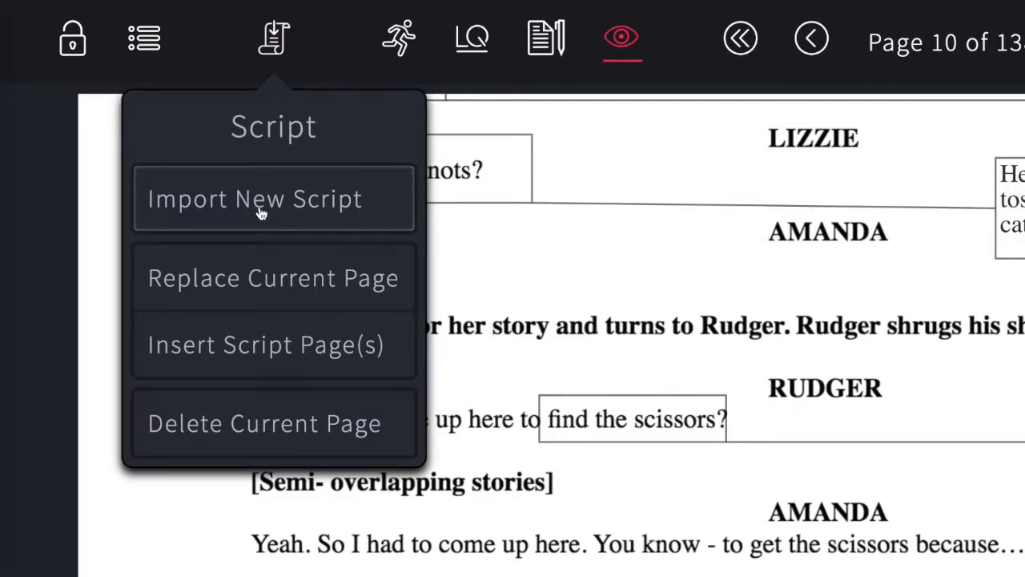
mouse_move(270, 295)
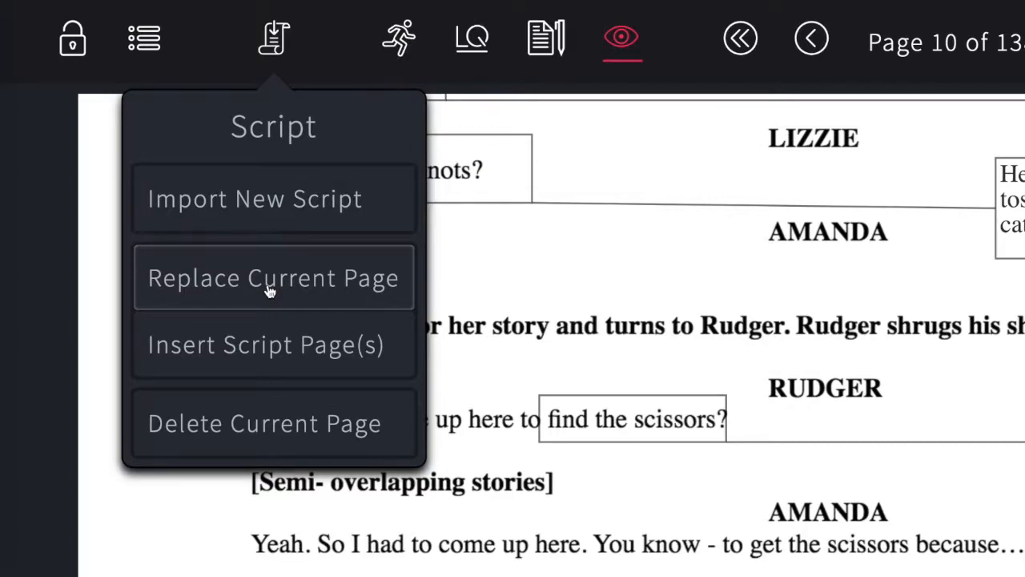
mouse_move(265, 354)
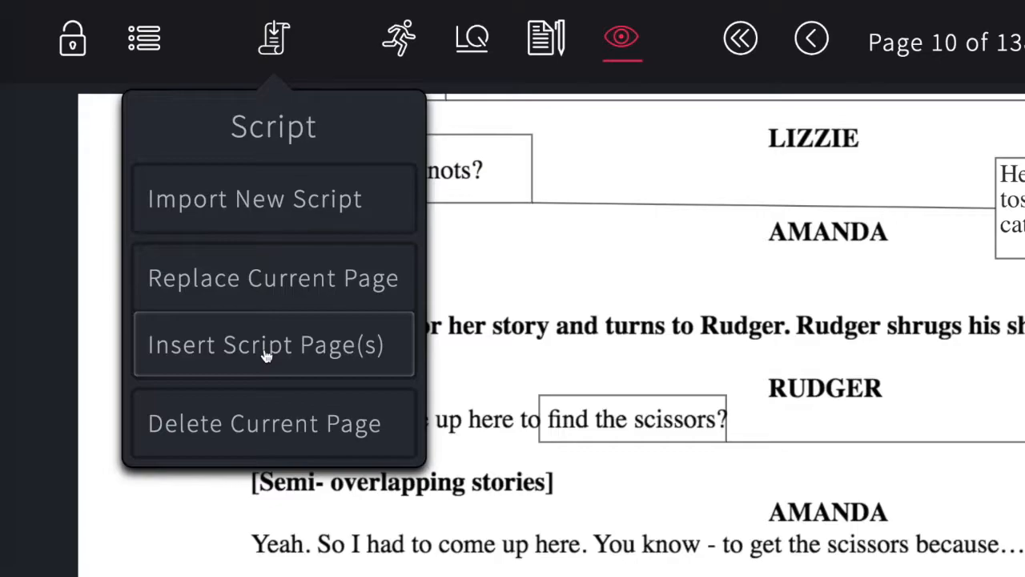
mouse_move(269, 431)
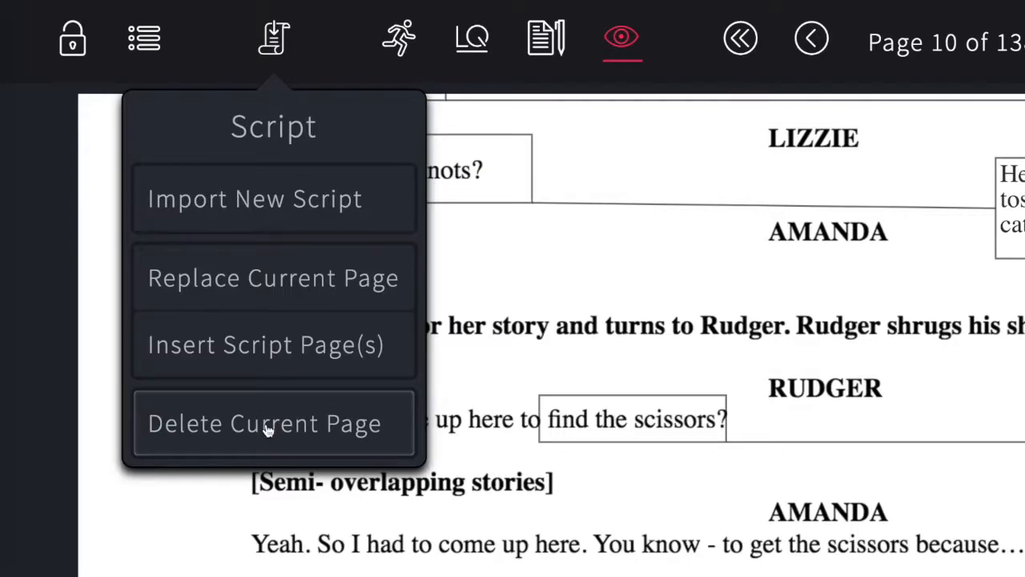
left_click(272, 277)
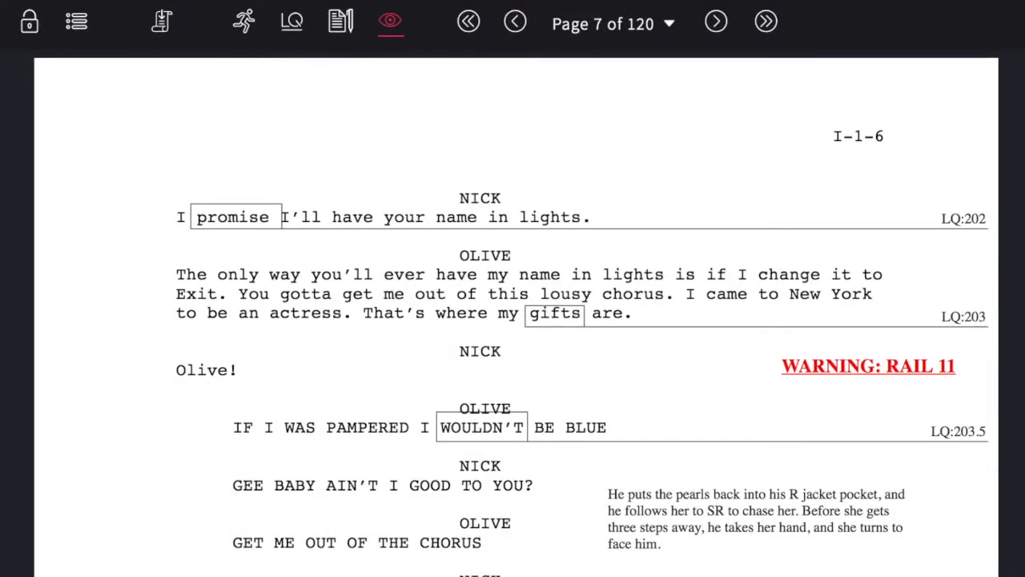
mouse_move(601, 232)
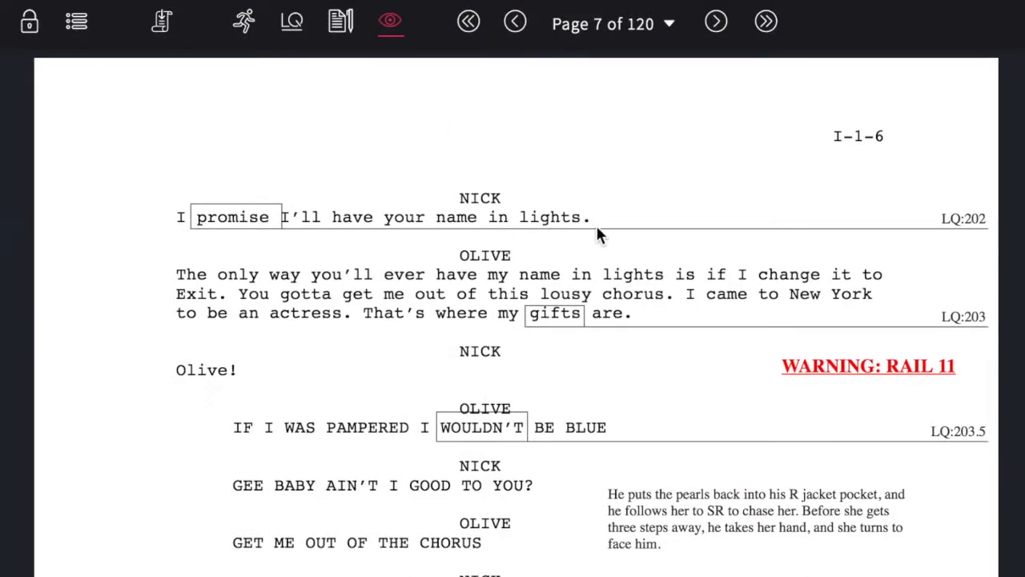
Step: Replace page 7 with the revised PDF page where Nick's line ends 'just like you asked.'
left_click(161, 21)
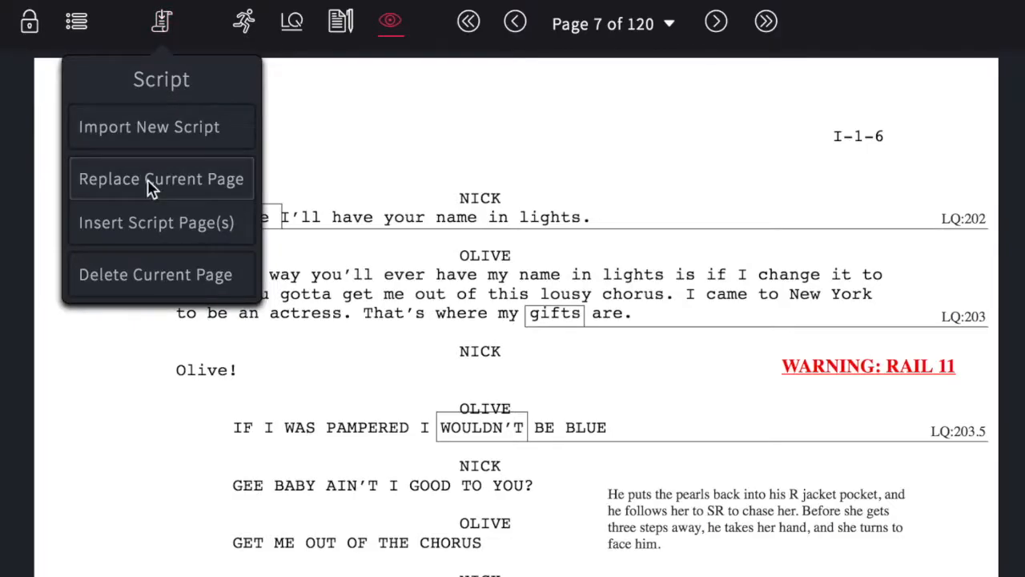
left_click(161, 179)
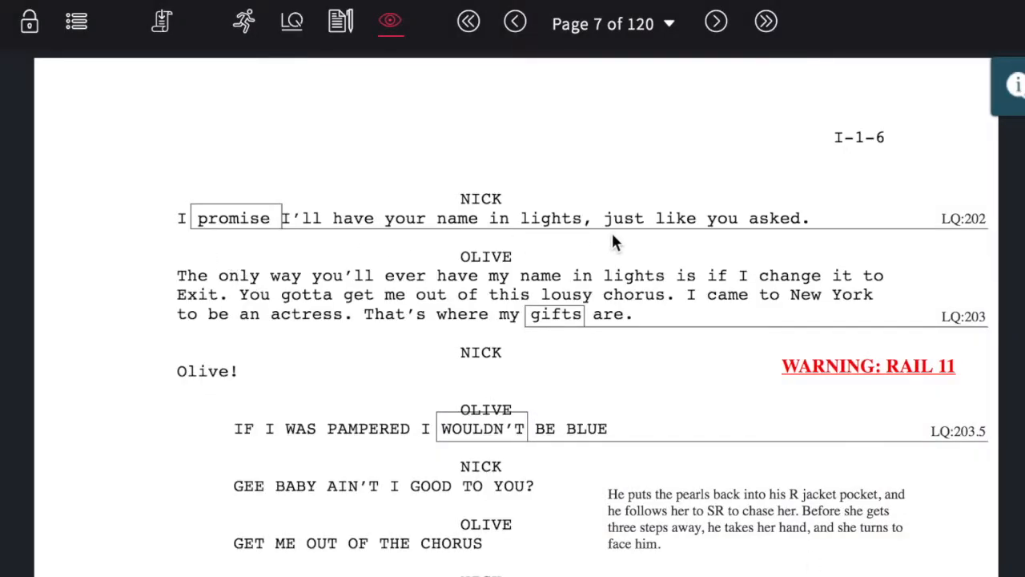
scroll("down", 3)
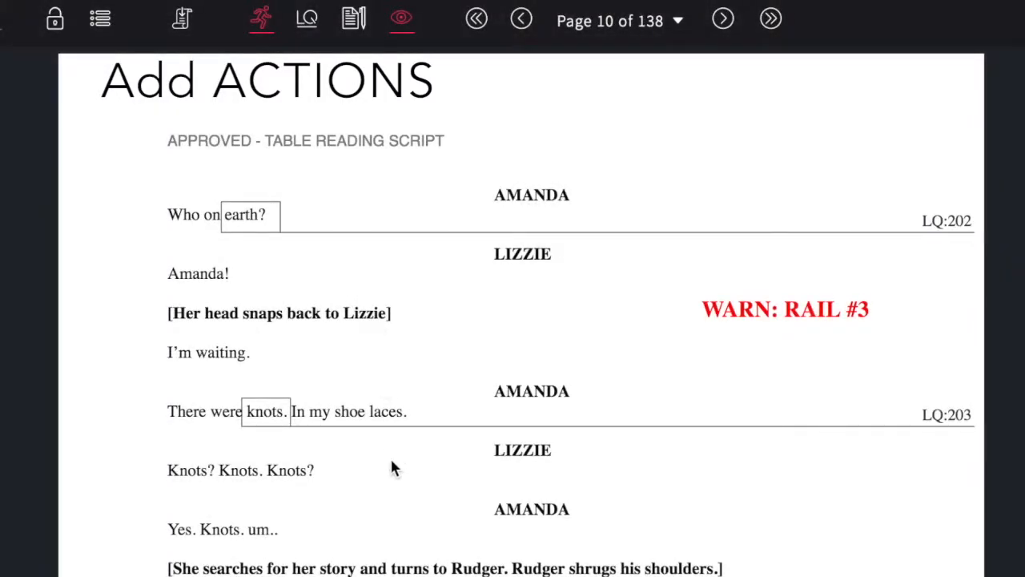
Step: Select the final 'Knots?' in Lizzie's line and extend the selection one word left
left_click(291, 469)
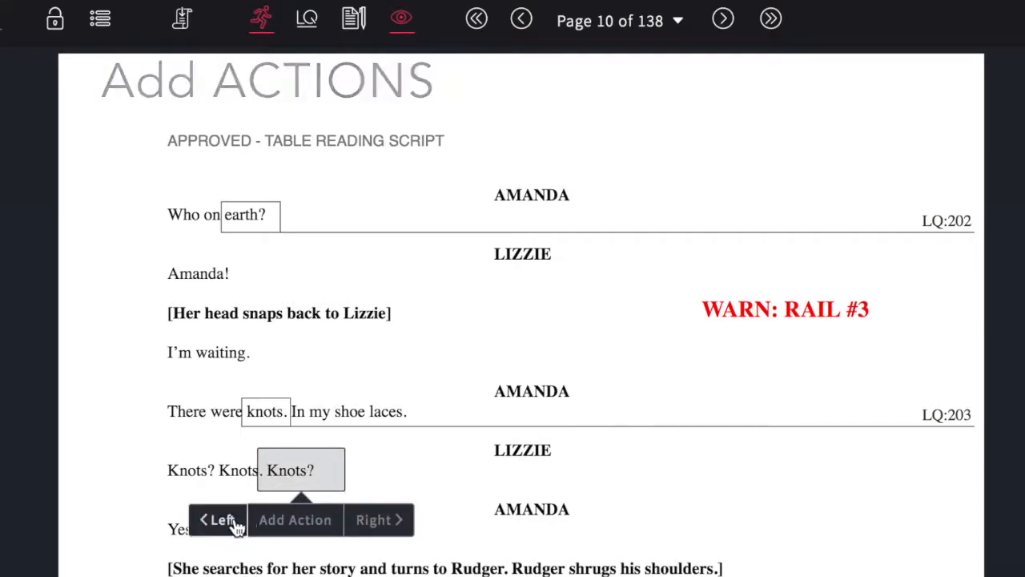
left_click(295, 520)
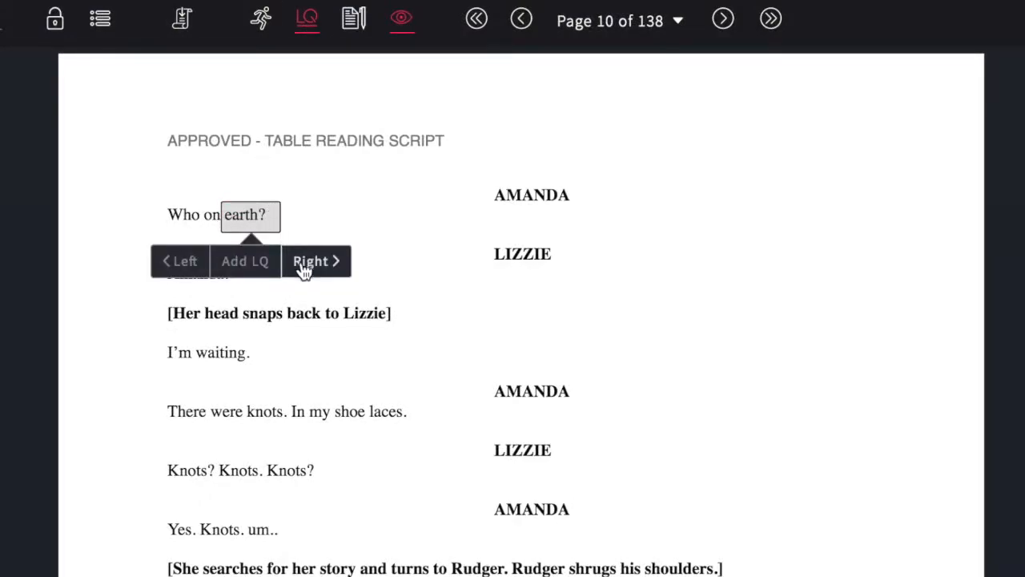
Step: Add light cue LQ:202 on Amanda's 'earth?' and select the word 'knots.'
left_click(315, 261)
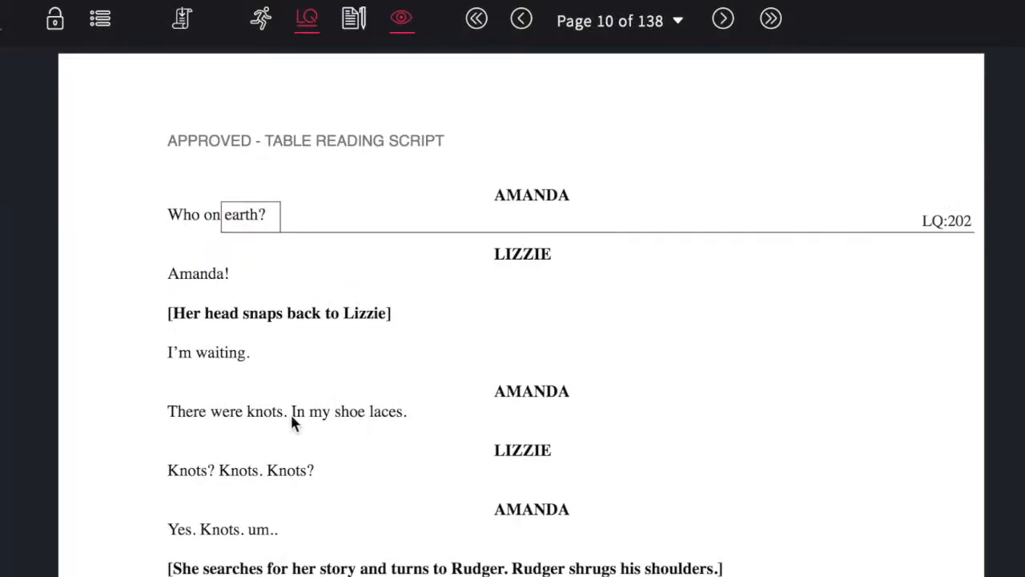
double_click(264, 411)
type("W")
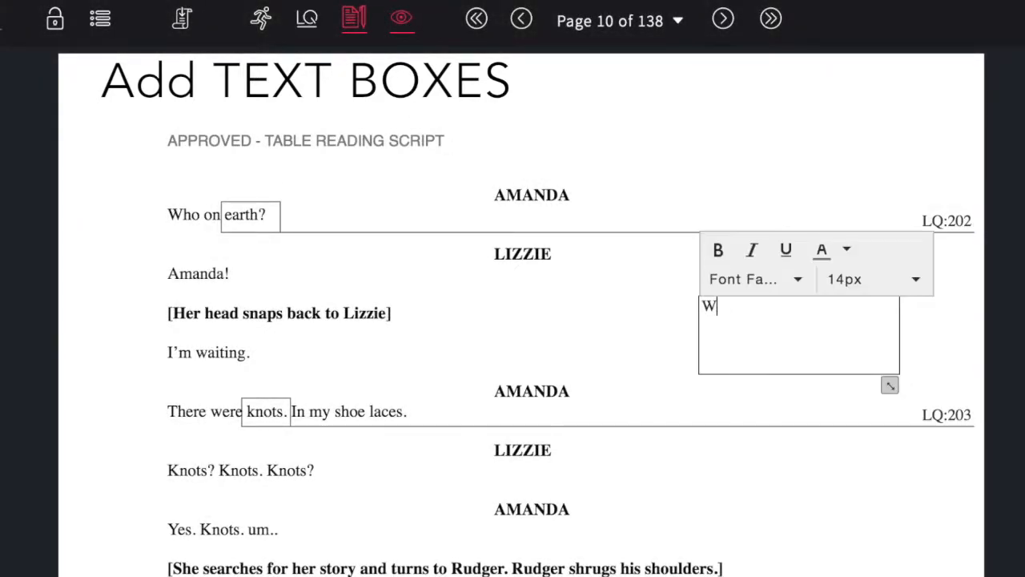
Step: Finish typing 'WARN: RAIL #3' in the text box beside Lizzie's lines
type("ARN: RAIL #3")
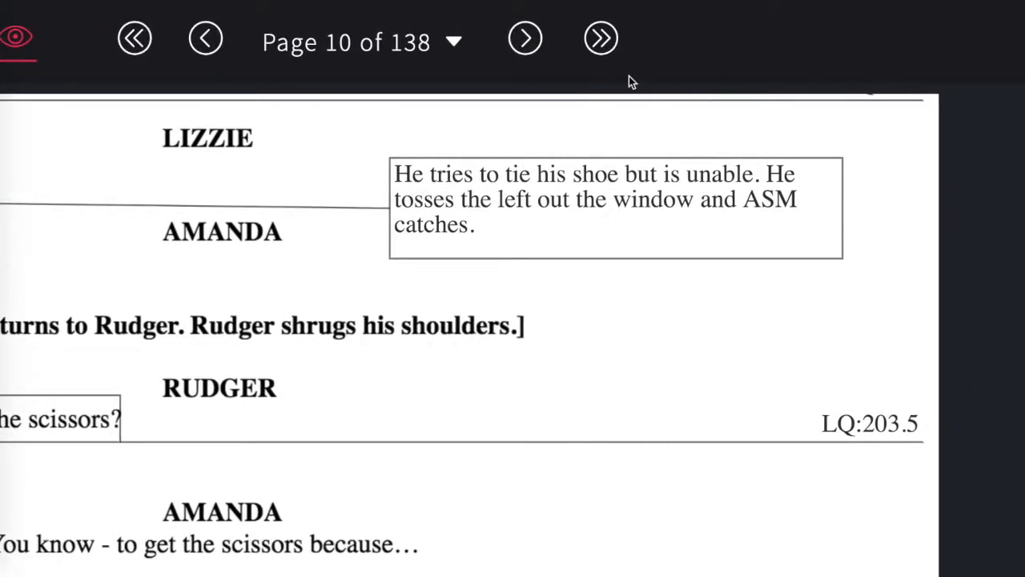
mouse_move(133, 39)
type("9")
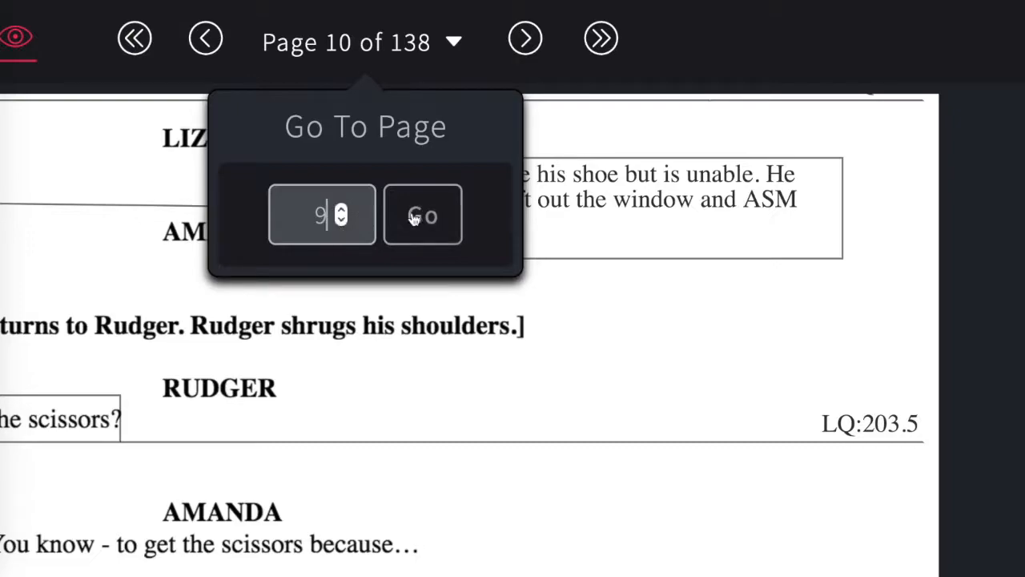
Step: Use Go To Page to move back to script page 9
left_click(423, 215)
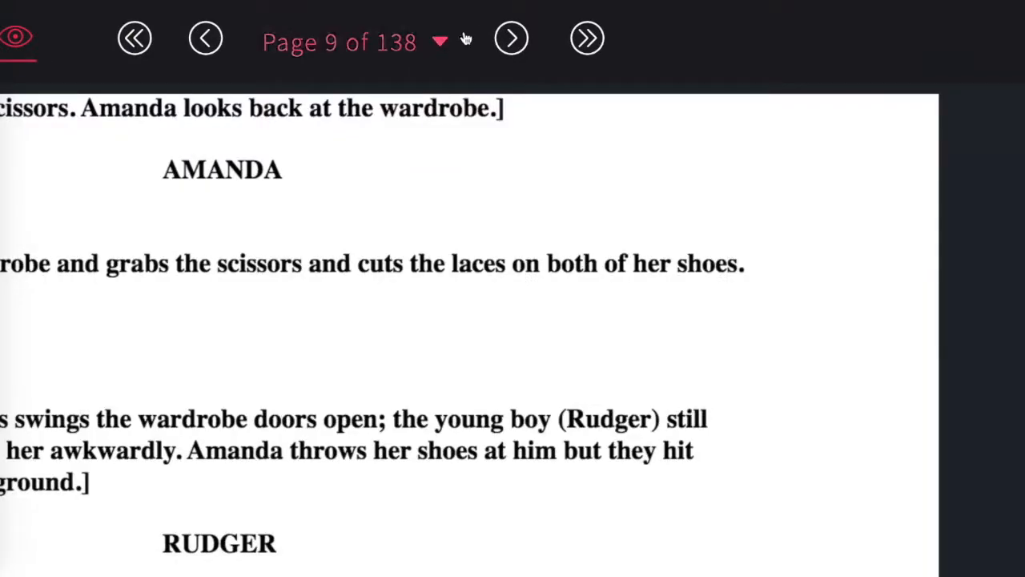
mouse_move(587, 39)
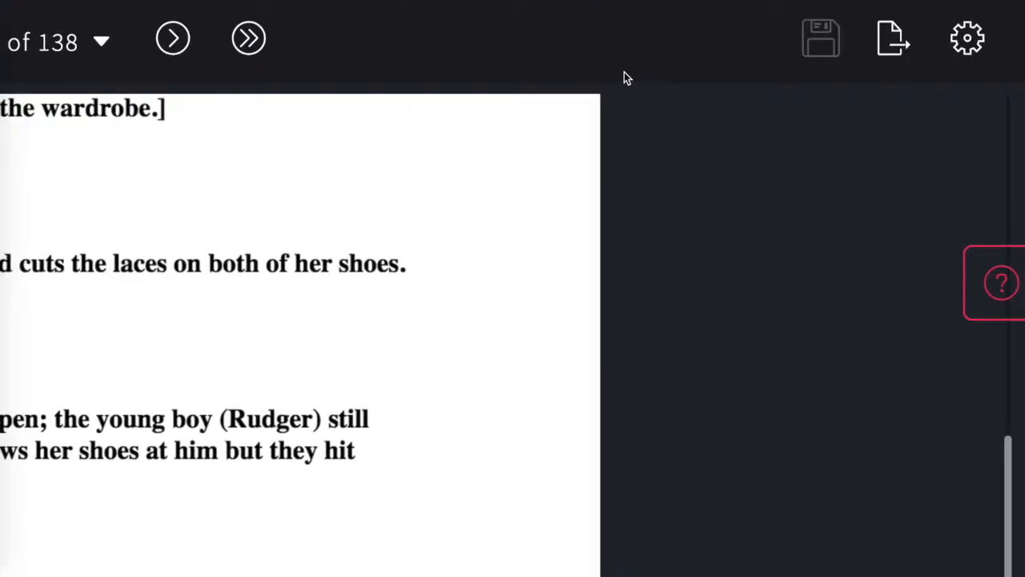
mouse_move(893, 49)
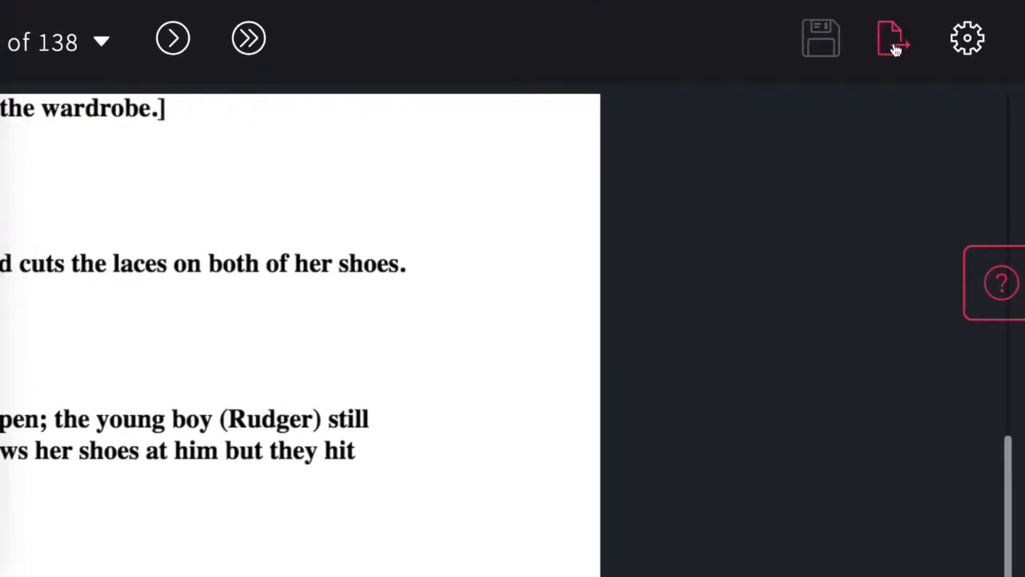
mouse_move(1008, 217)
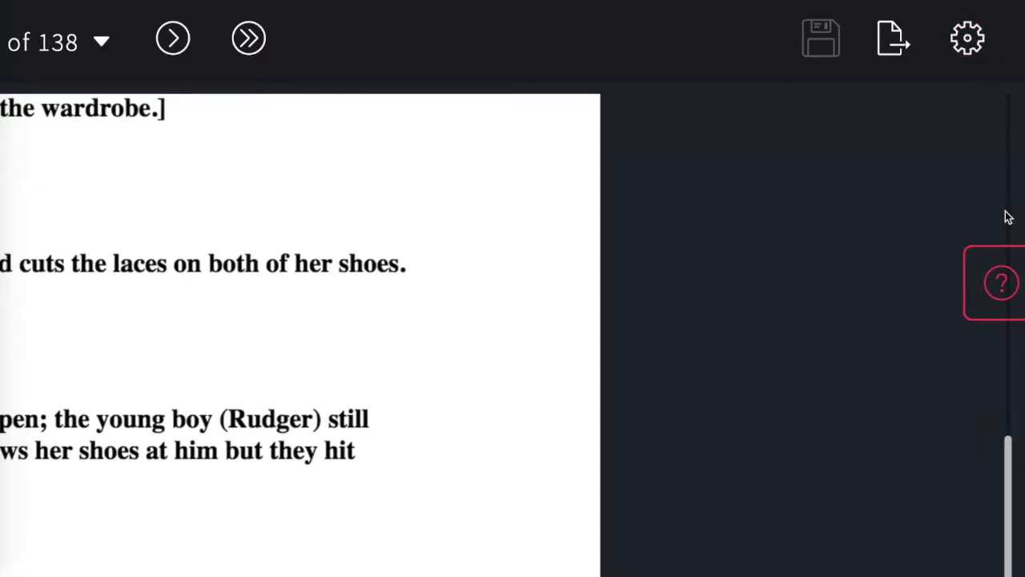
mouse_move(907, 268)
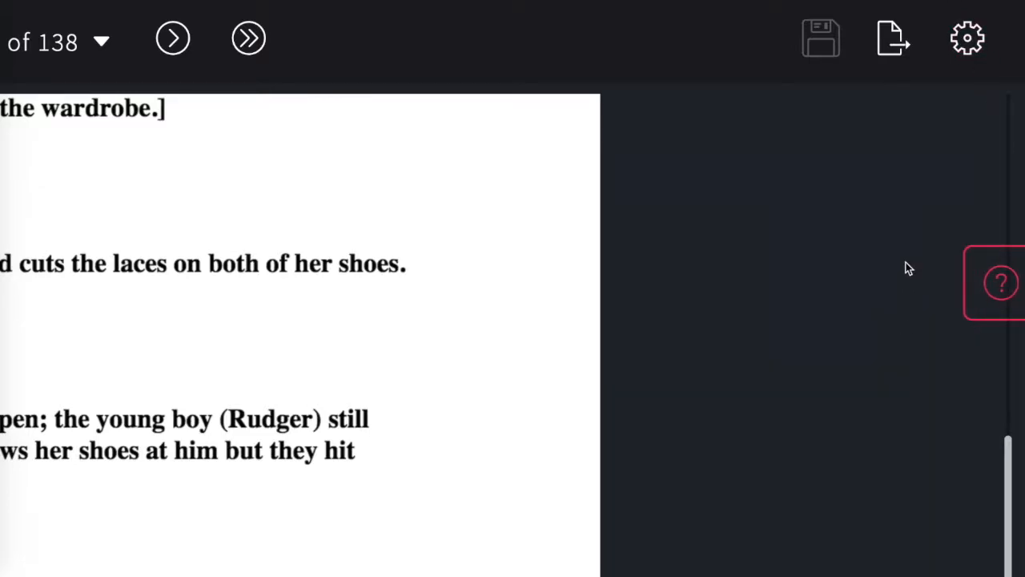